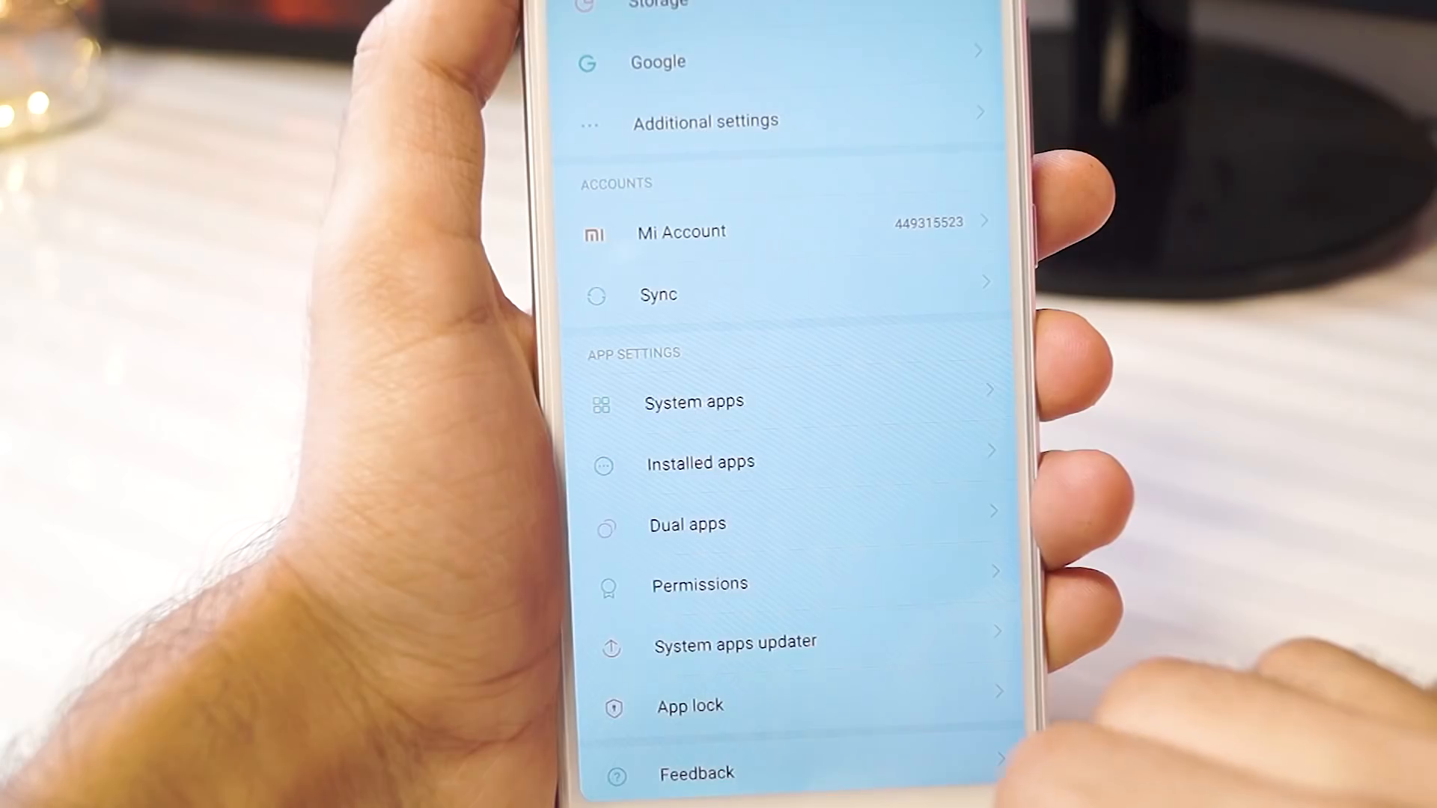
- Enter App lock in MIUI Settings and draw a new unlock pattern on the Set pattern screen
click(689, 704)
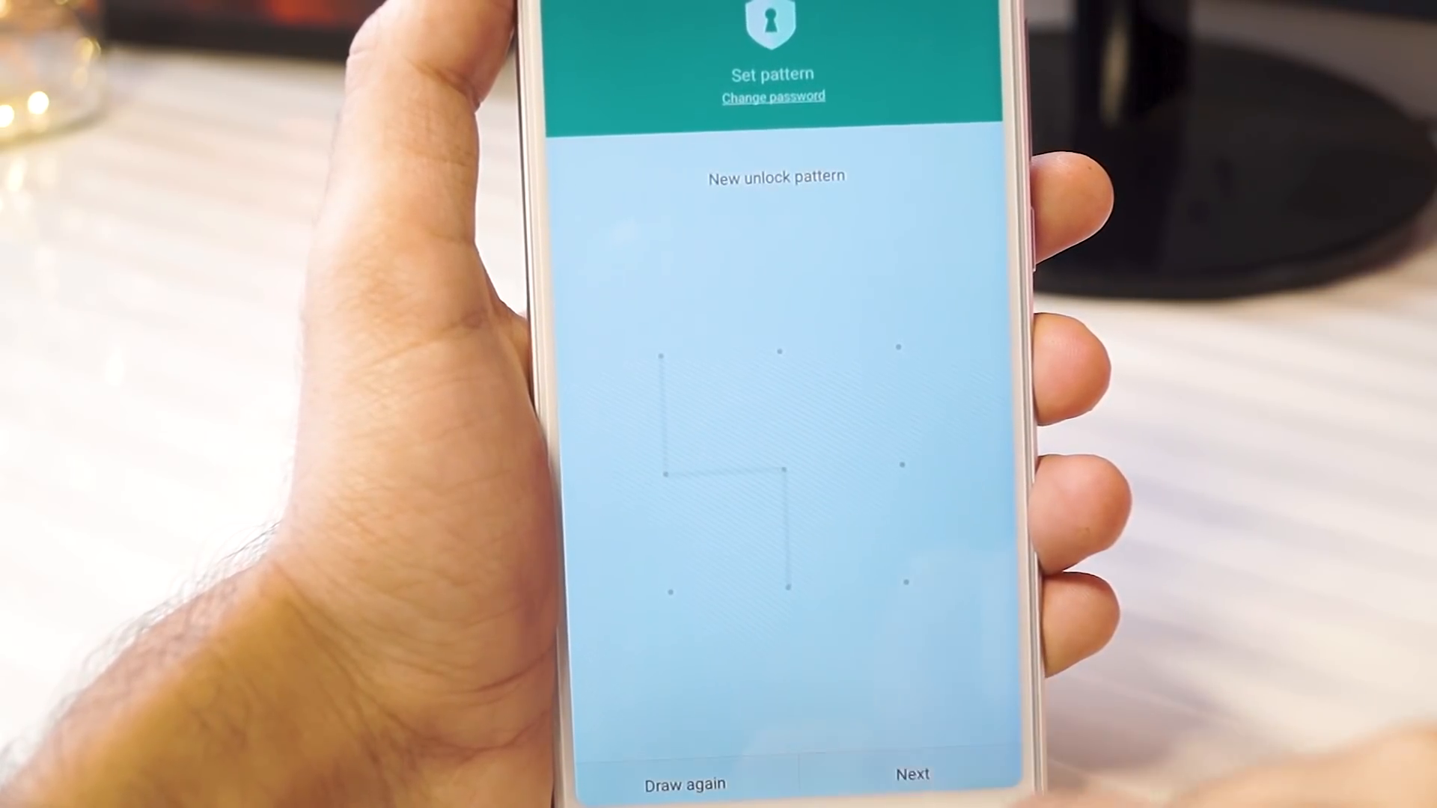
click(908, 774)
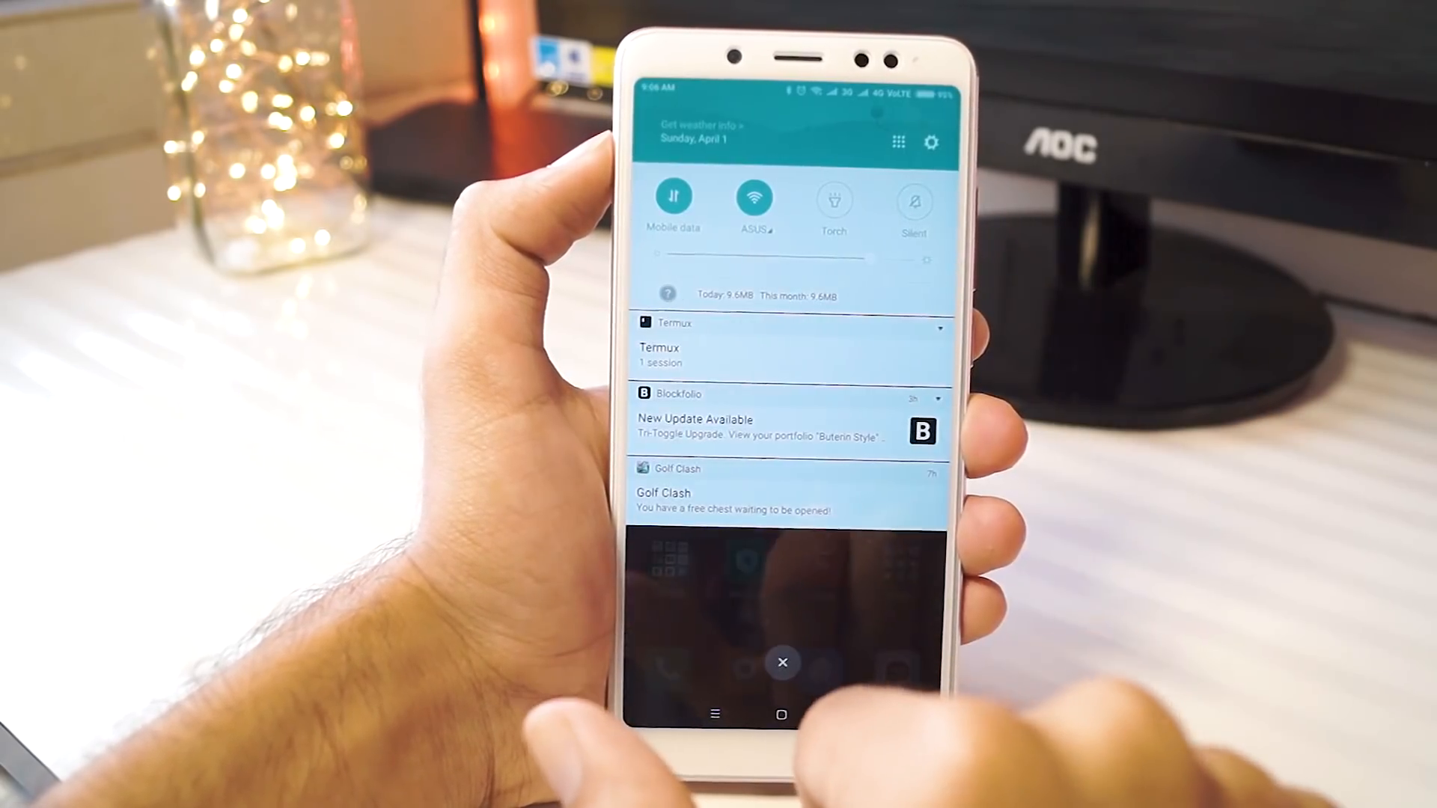
- Expand the Termux notification to reveal its Exit and Acquire Wakelock actions
click(939, 330)
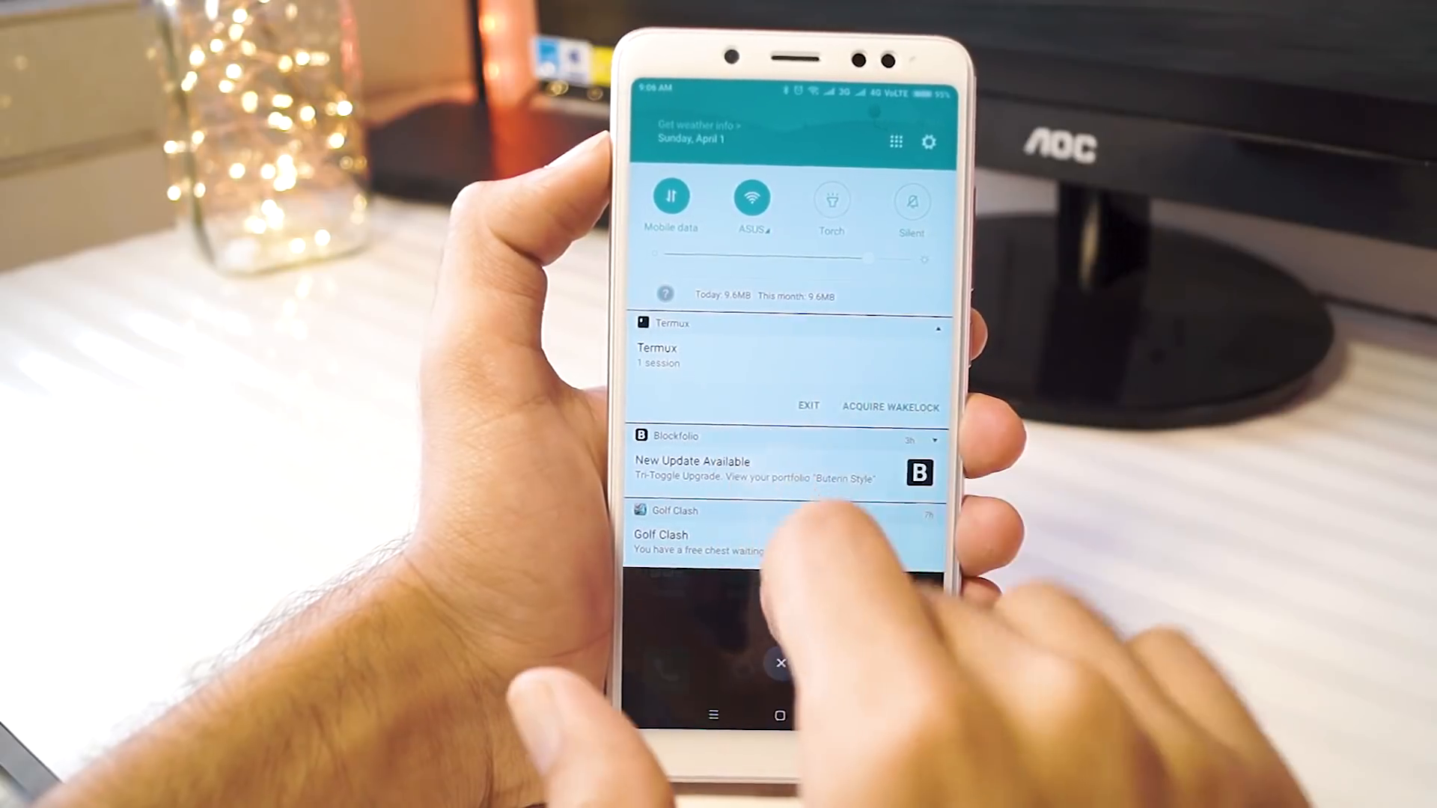